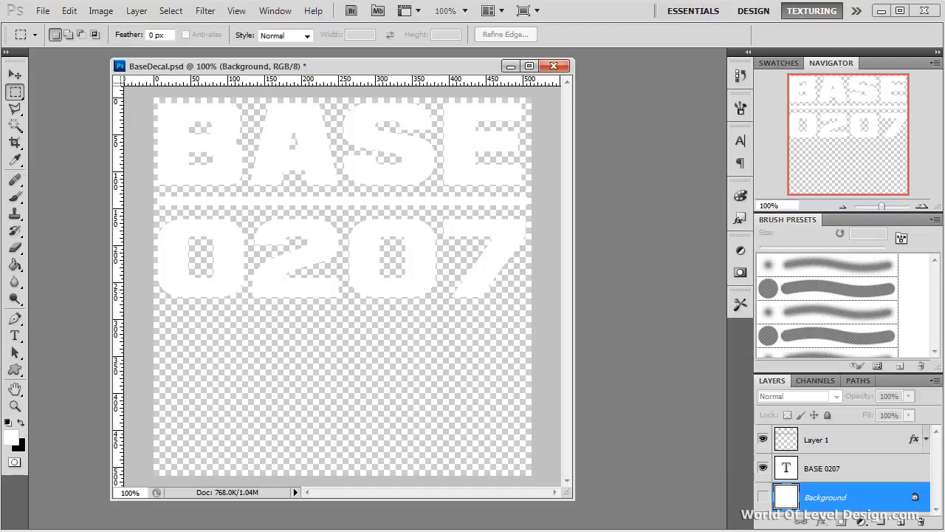
View the Alpha 1 lettering channel, test a brush stroke, then return to RGB.
{"action": "left_click", "coordinate": [815, 381]}
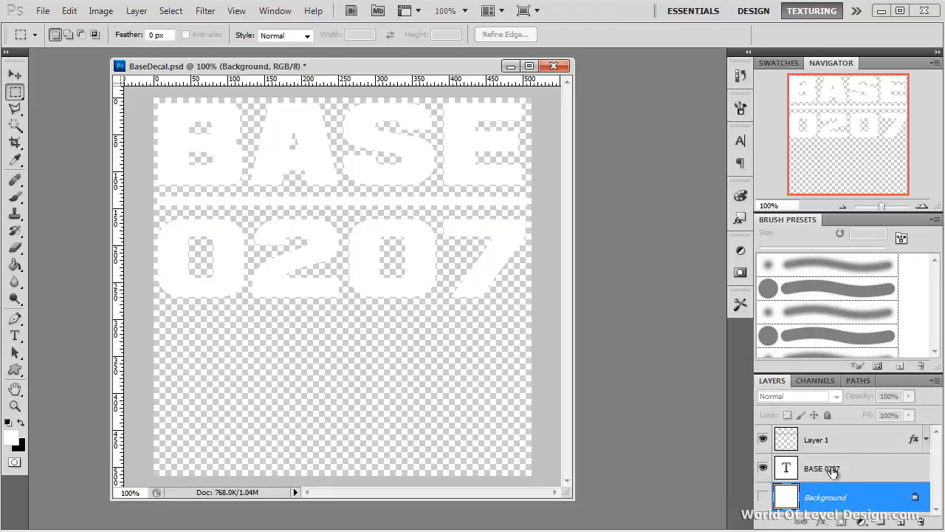
{"action": "left_click", "coordinate": [815, 380]}
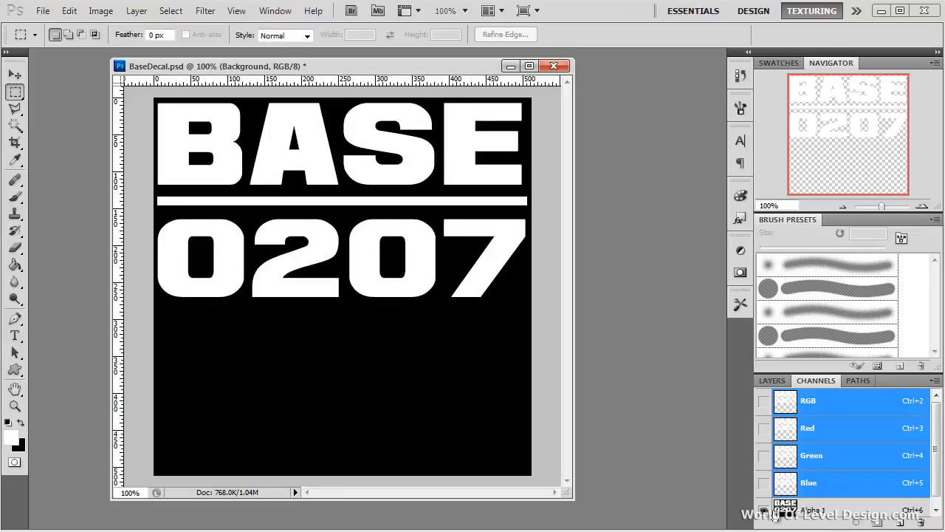
{"action": "mouse_move", "coordinate": [496, 291]}
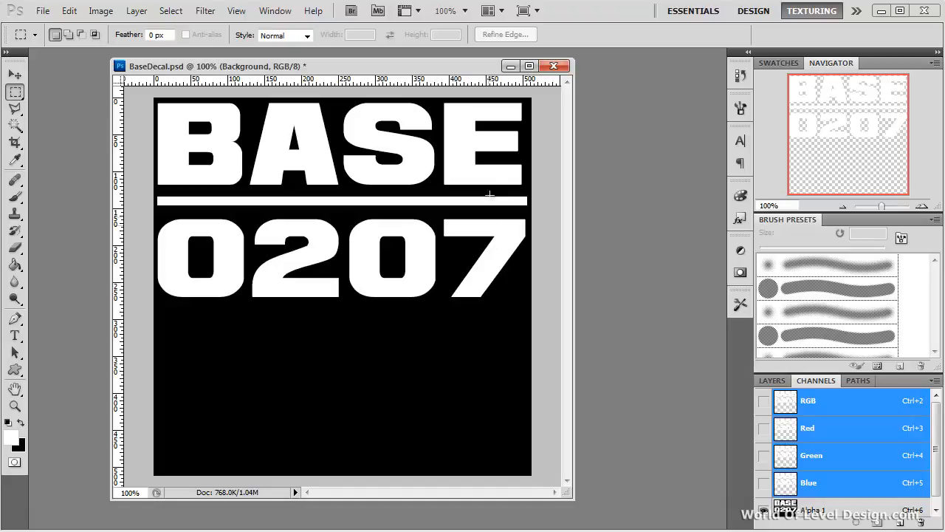
{"action": "left_click", "coordinate": [12, 180]}
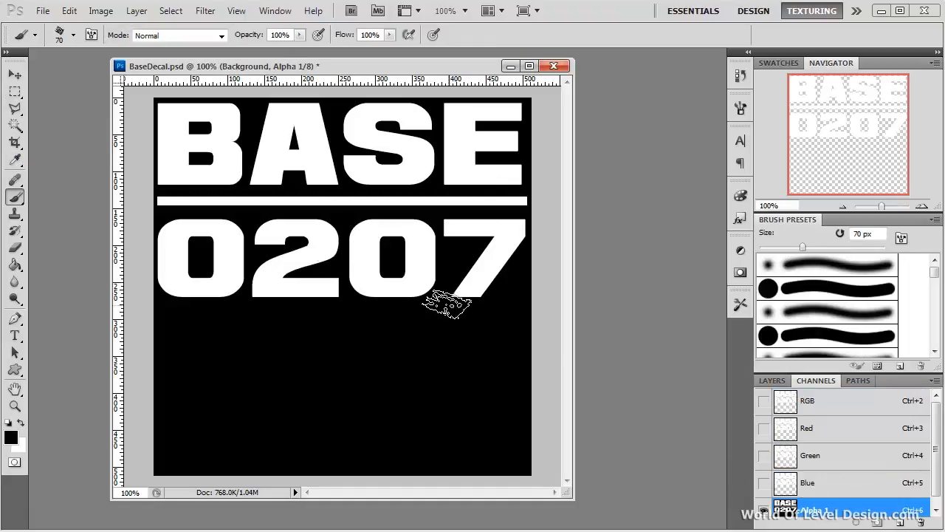
{"action": "left_click_drag", "start_coordinate": [443, 302], "coordinate": [476, 307]}
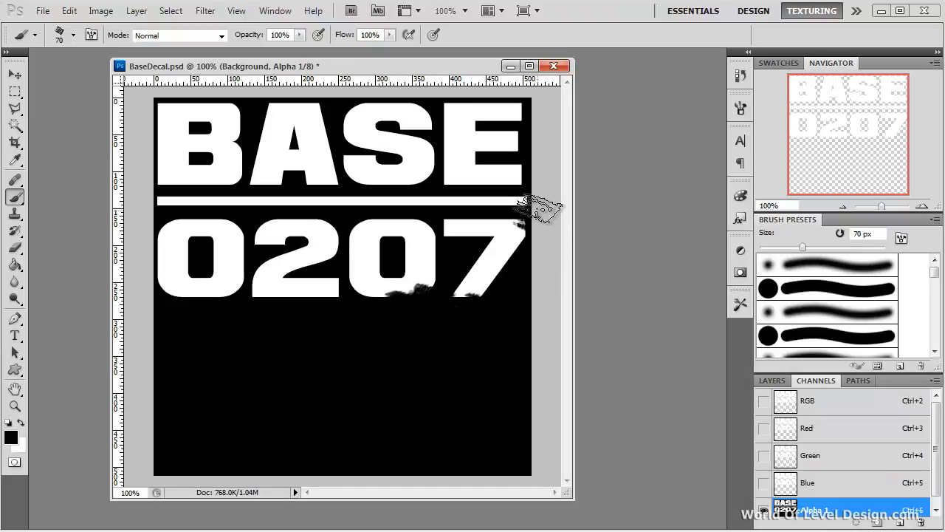
{"action": "mouse_move", "coordinate": [451, 343]}
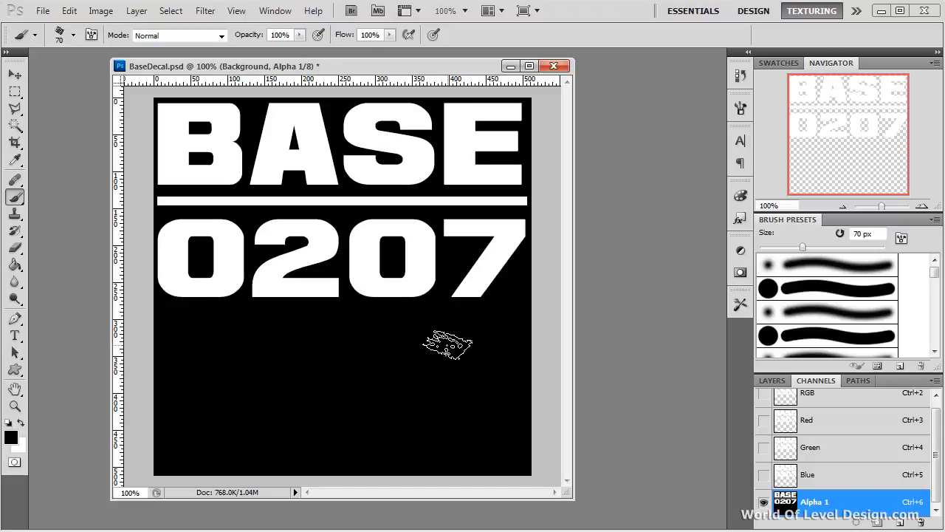
{"action": "left_click", "coordinate": [835, 392]}
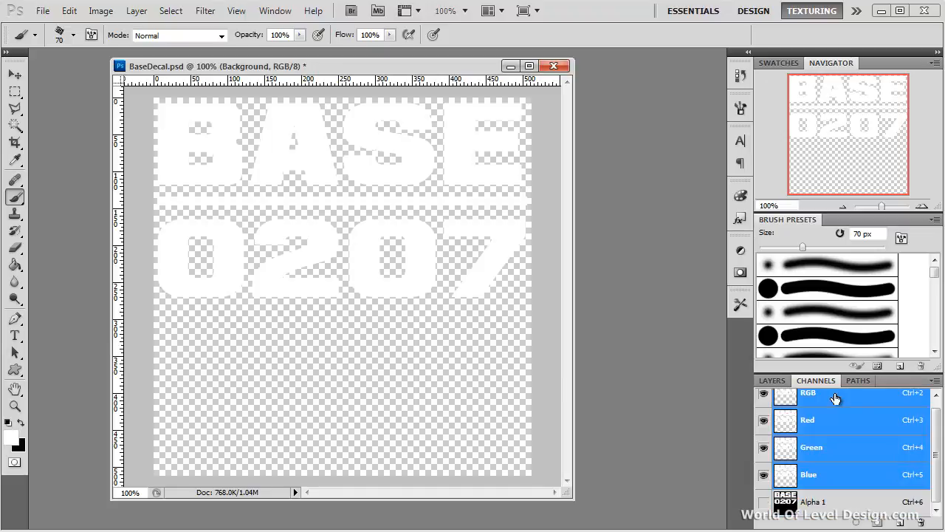
Switch to the Layers panel and select the BASE 0207 text layer.
{"action": "left_click", "coordinate": [772, 381]}
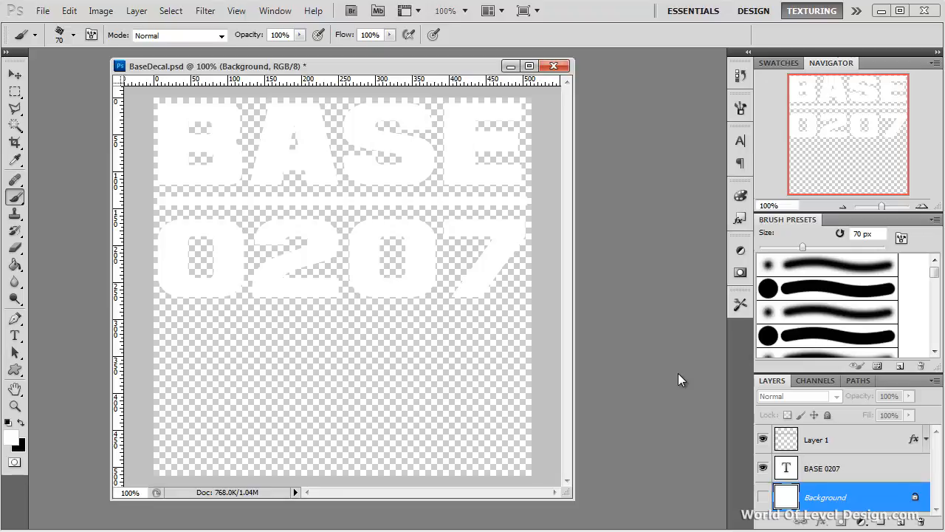
{"action": "left_click", "coordinate": [825, 468]}
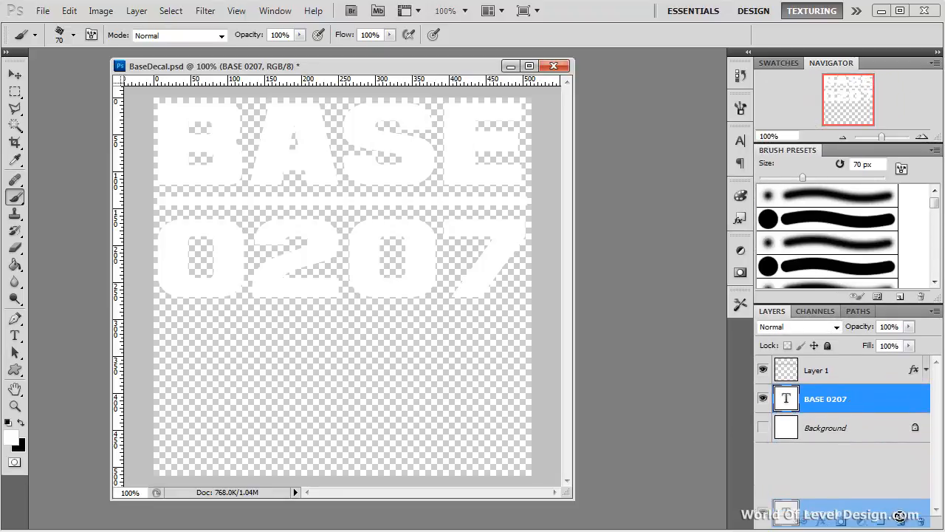
Duplicate BASE 0207 with Ctrl+J, rasterize the copy, and select Background.
{"action": "key", "text": "Ctrl+J"}
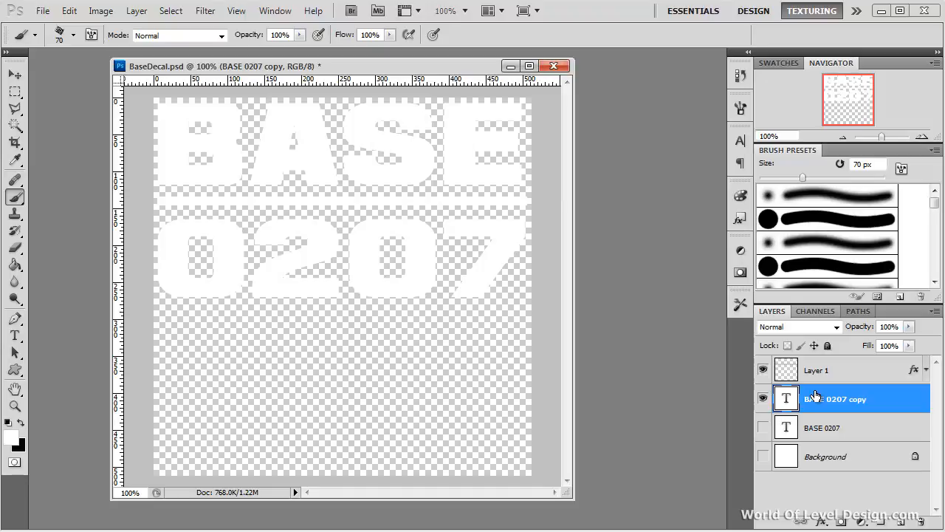
{"action": "right_click", "coordinate": [834, 398]}
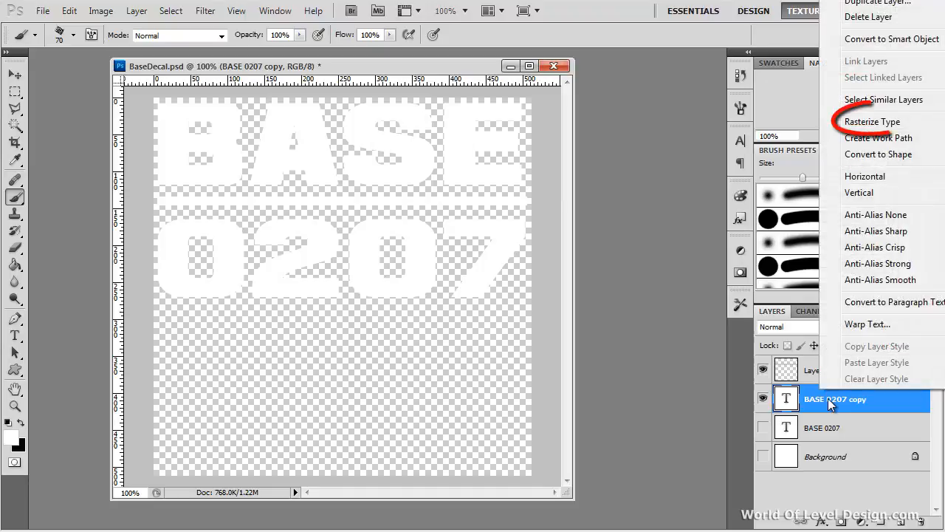
{"action": "left_click", "coordinate": [872, 122]}
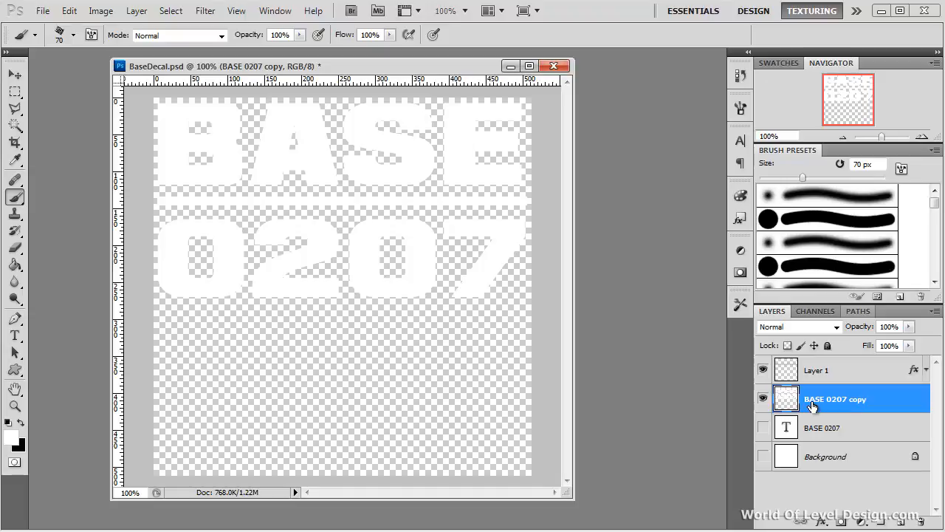
{"action": "mouse_move", "coordinate": [667, 381]}
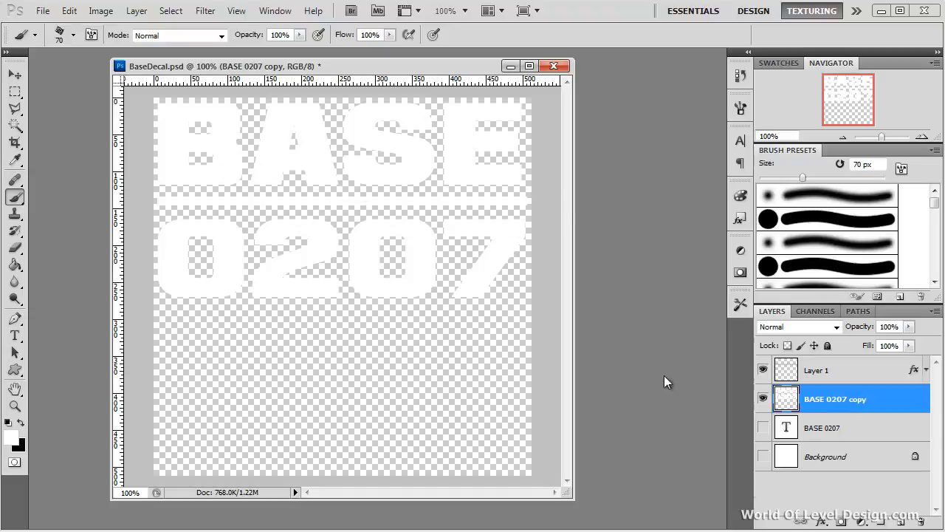
{"action": "left_click", "coordinate": [825, 456]}
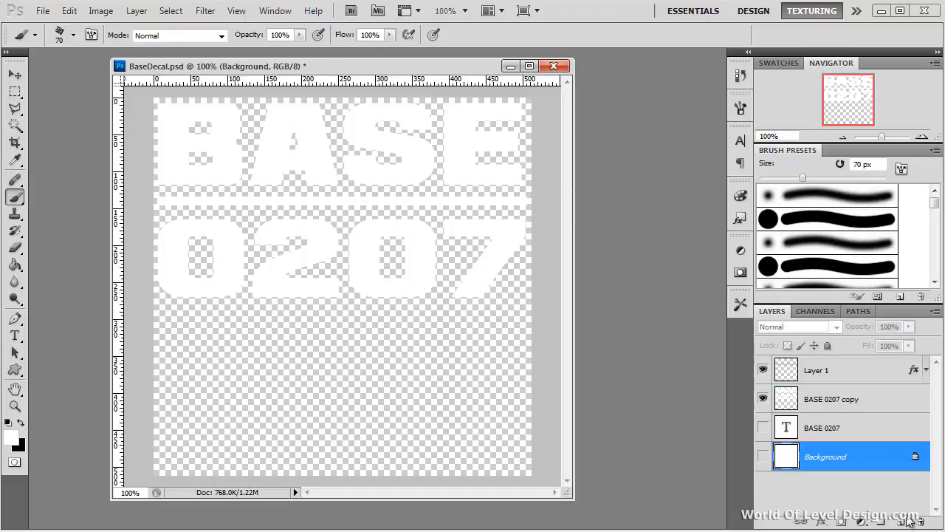
Add a new layer above Background and select the rasterized BASE 0207 copy.
{"action": "left_click", "coordinate": [900, 521]}
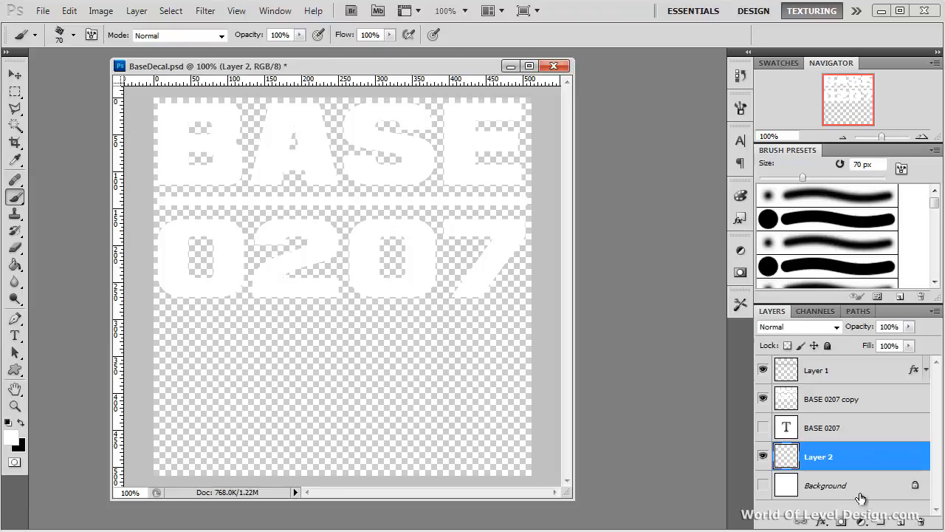
{"action": "left_click", "coordinate": [835, 398]}
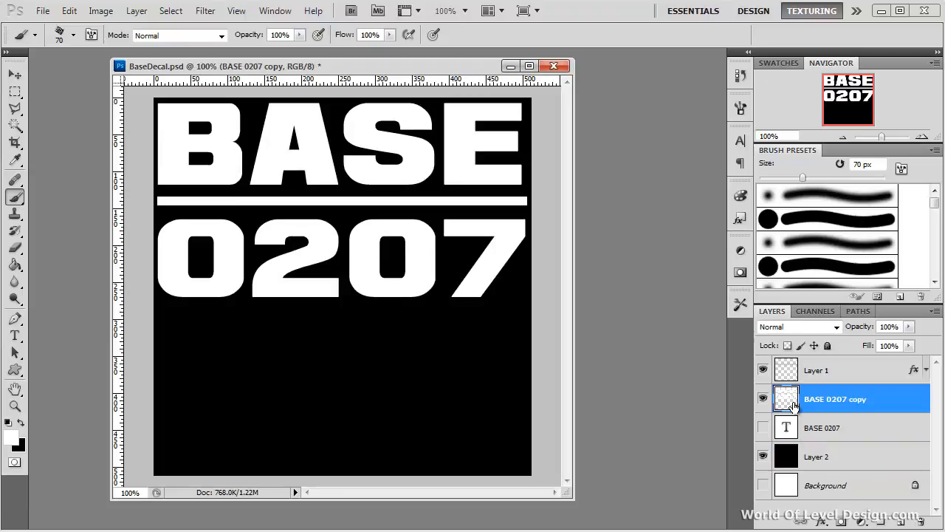
{"action": "mouse_move", "coordinate": [786, 404]}
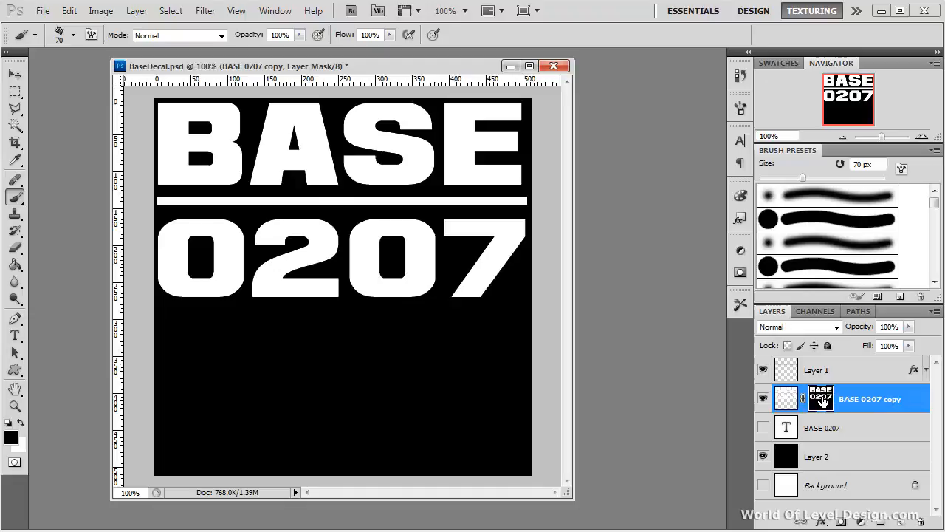
{"action": "mouse_move", "coordinate": [822, 398]}
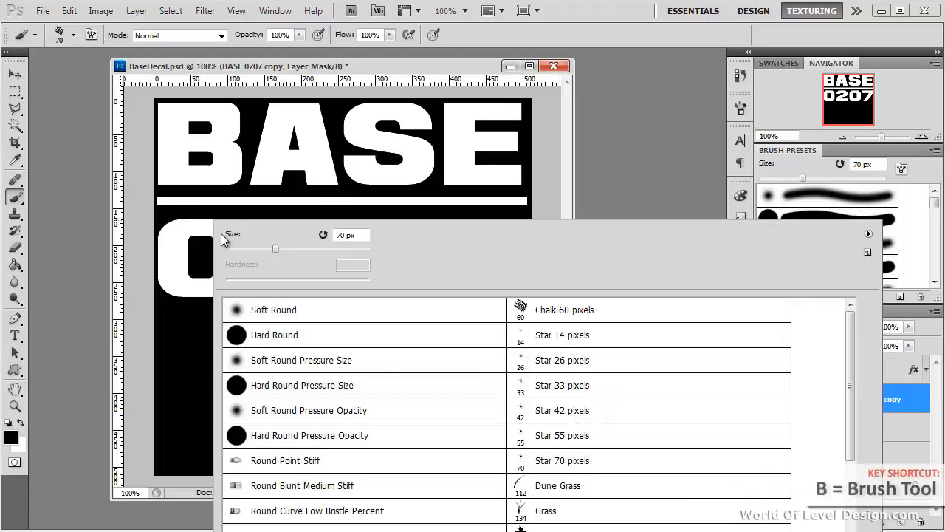
{"action": "mouse_move", "coordinate": [556, 471]}
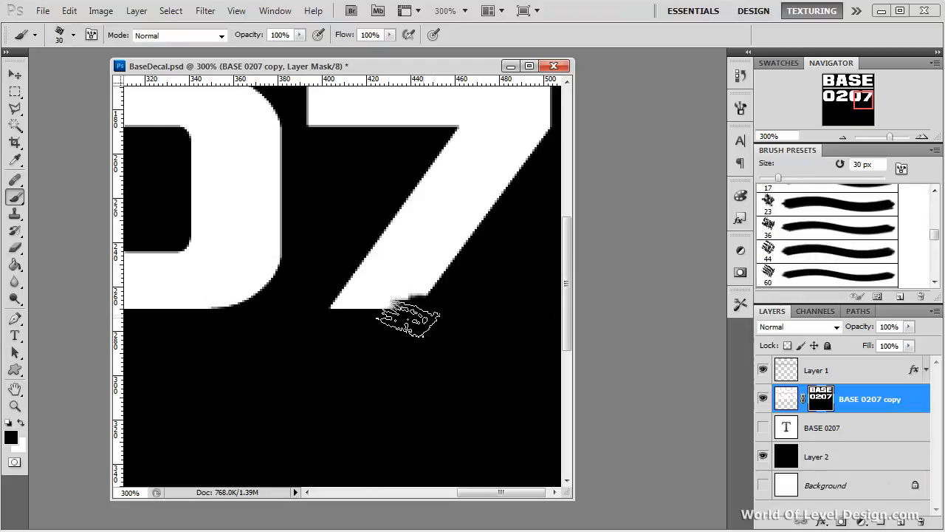
Paint black with the Chalk brush along the 7's lower and upper-right edges.
{"action": "left_click_drag", "start_coordinate": [398, 317], "coordinate": [354, 296]}
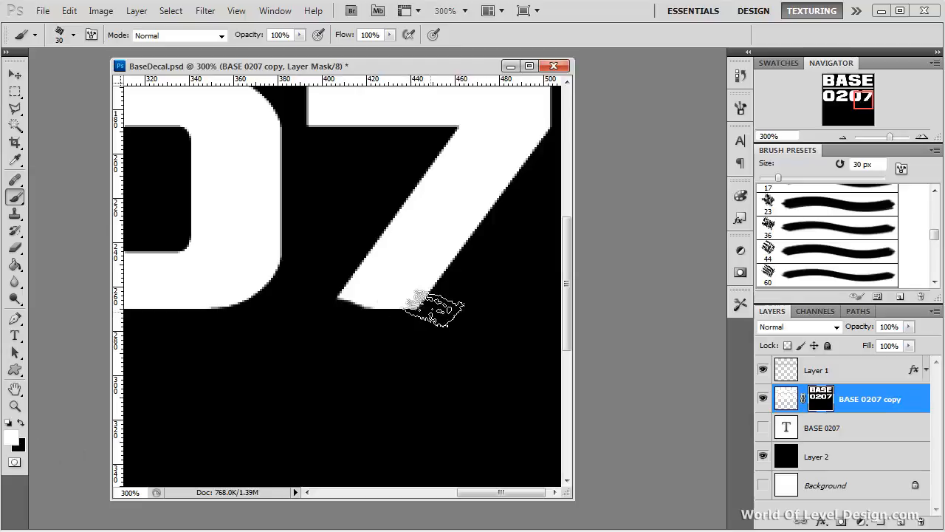
{"action": "left_click_drag", "start_coordinate": [432, 306], "coordinate": [373, 338]}
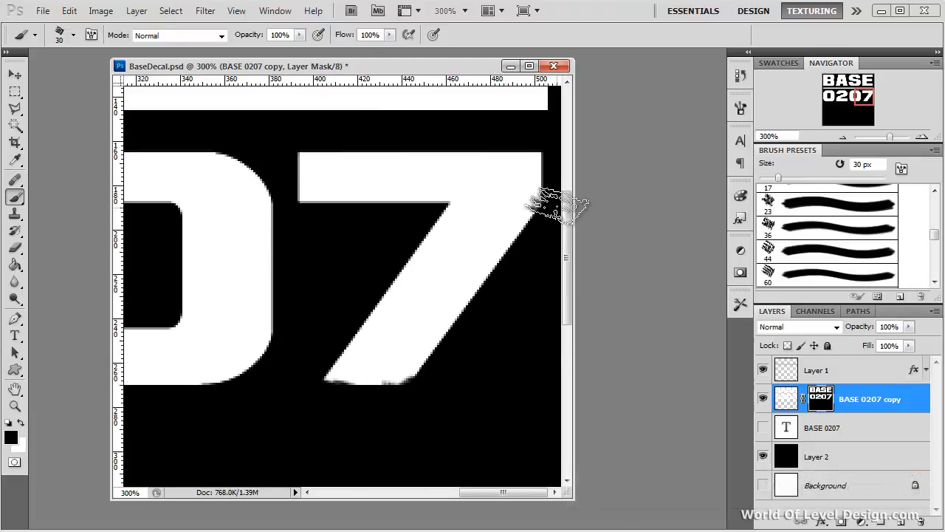
{"action": "left_click_drag", "start_coordinate": [561, 207], "coordinate": [553, 225]}
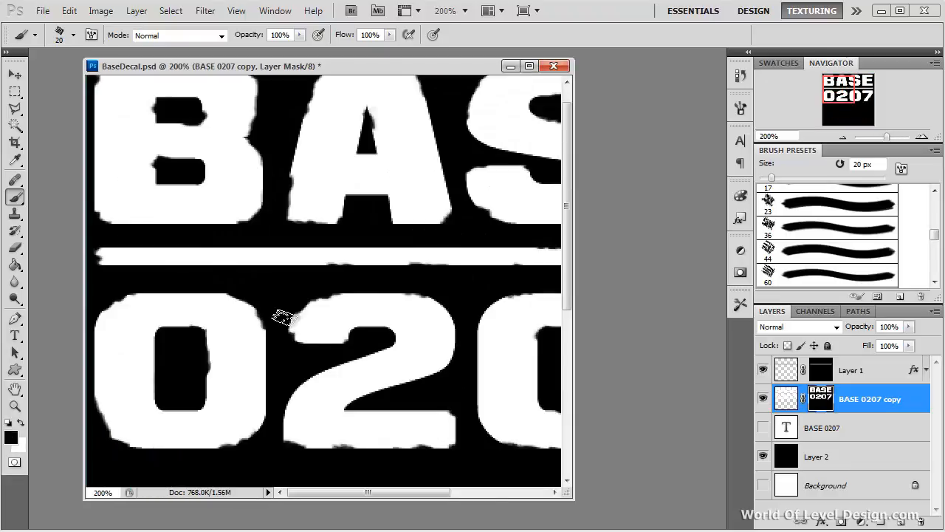
Chip and wear down the tops of the 0 and 7 on the mask.
{"action": "left_click", "coordinate": [851, 370]}
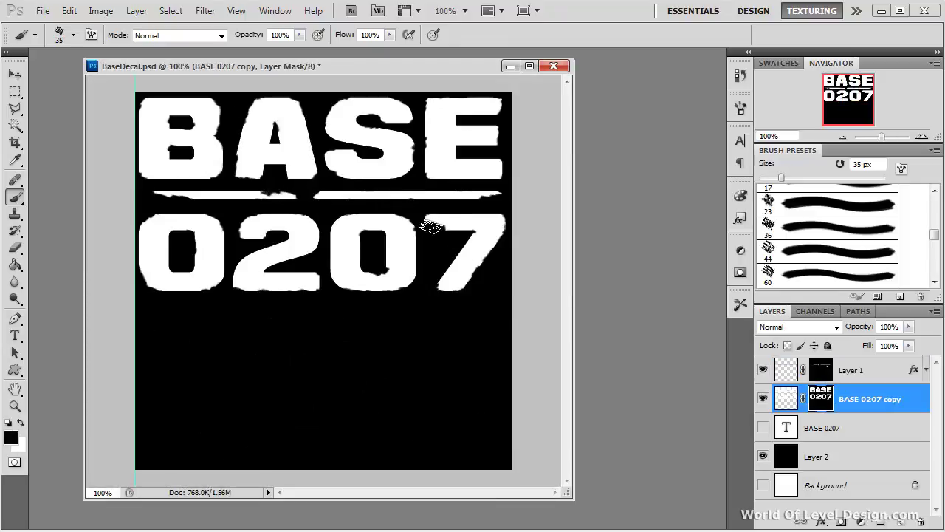
{"action": "left_click_drag", "start_coordinate": [428, 225], "coordinate": [291, 259]}
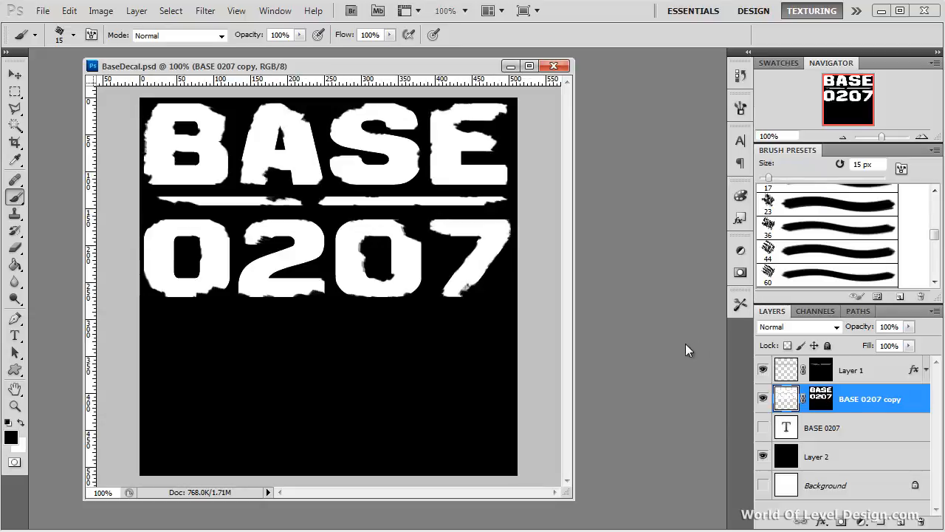
{"action": "mouse_move", "coordinate": [651, 353]}
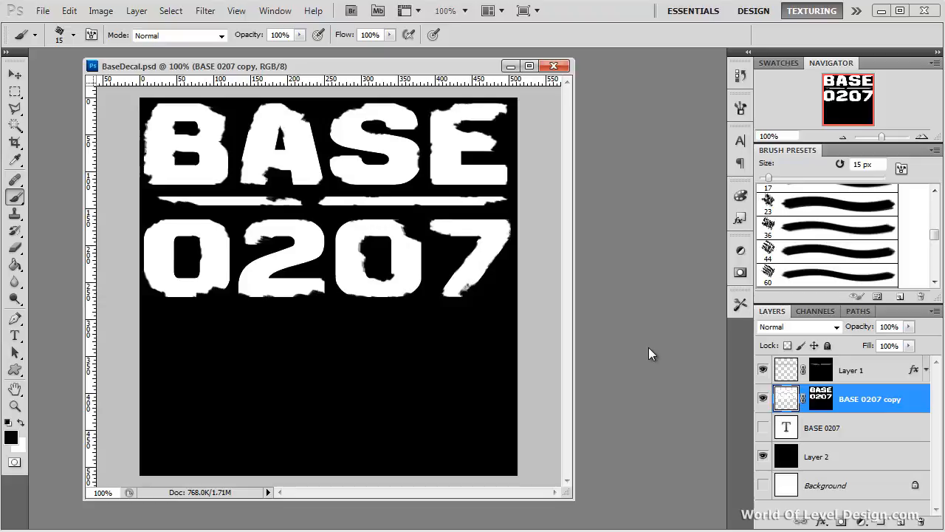
{"action": "mouse_move", "coordinate": [825, 317]}
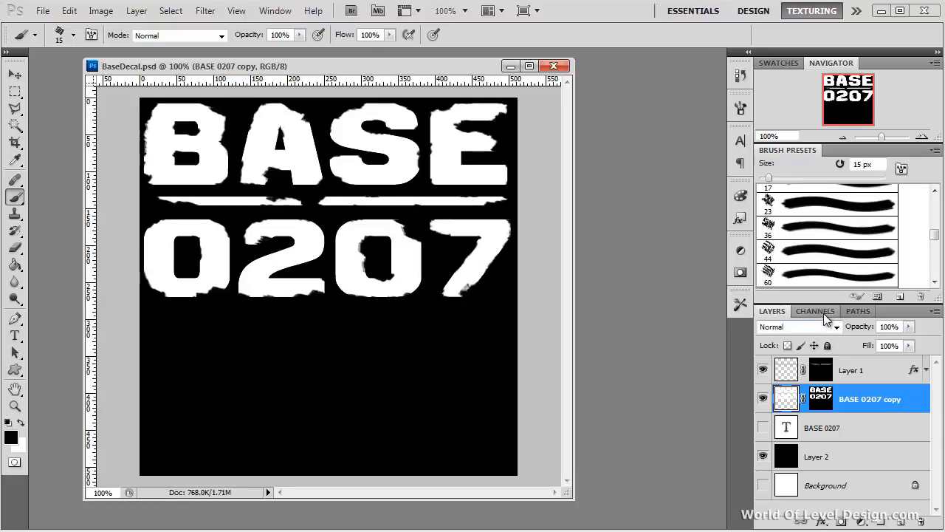
Open the Channels panel and select the black Alpha 1 channel.
{"action": "left_click", "coordinate": [816, 311]}
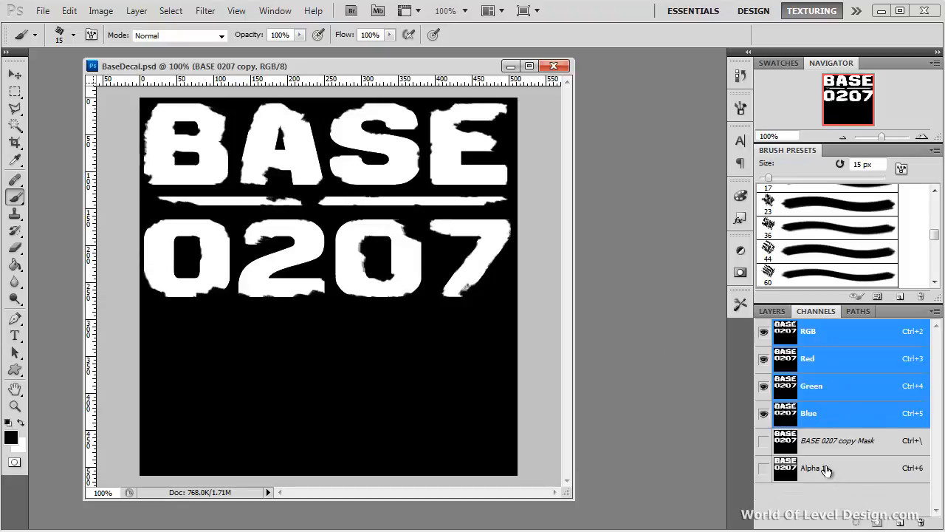
{"action": "left_click", "coordinate": [821, 467]}
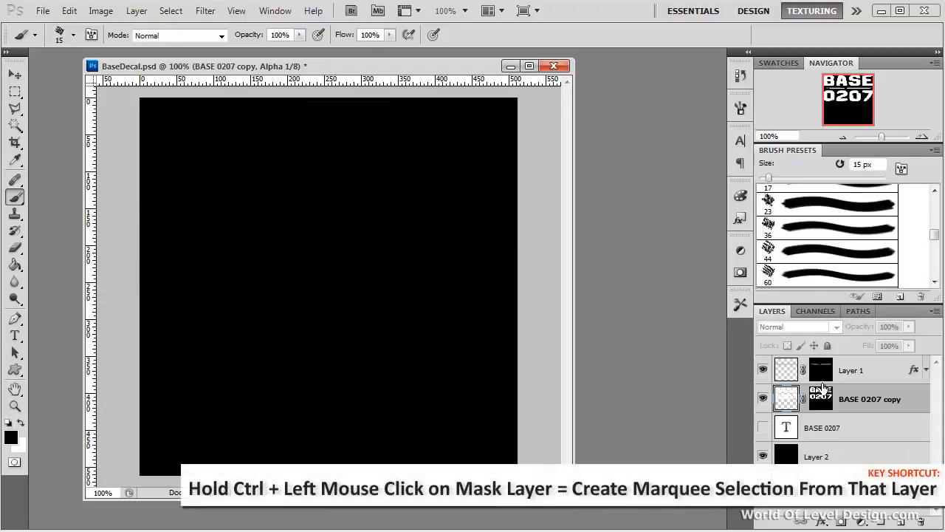
Load the BASE 0207 copy mask as a selection and fill Alpha 1 with white.
{"action": "left_click", "coordinate": [820, 398]}
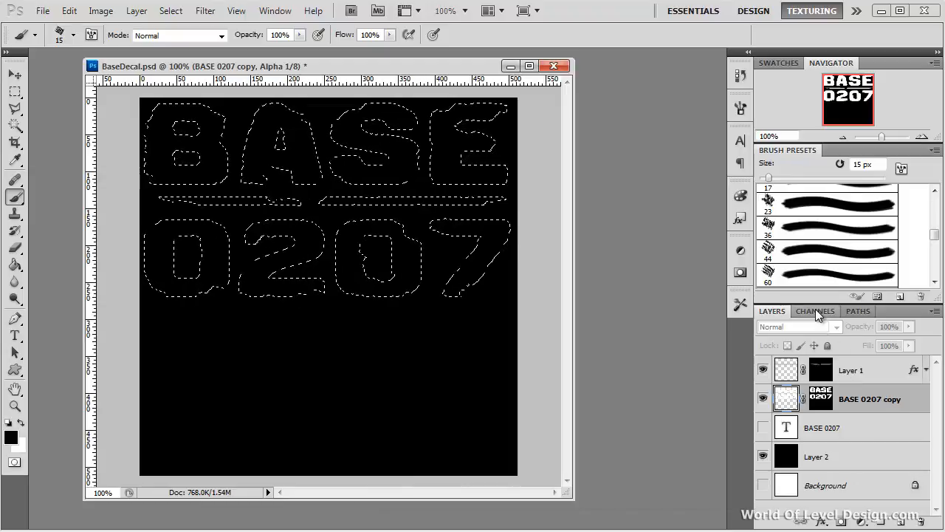
{"action": "left_click", "coordinate": [815, 311]}
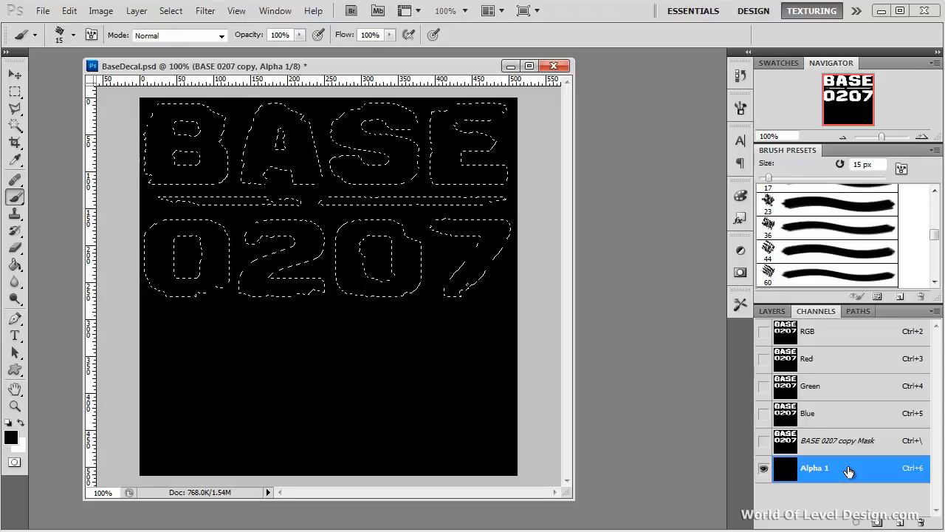
{"action": "key", "text": "Ctrl+Backspace"}
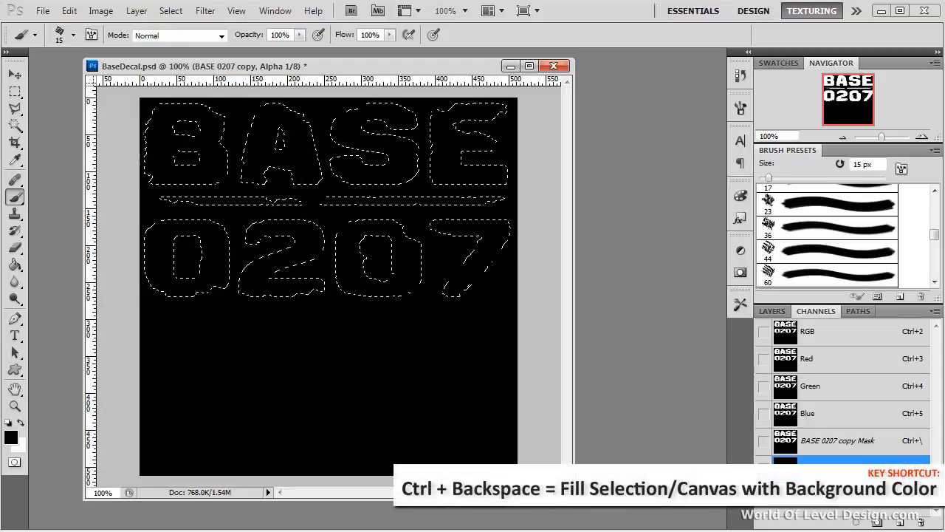
{"action": "key", "text": "Ctrl+Backspace"}
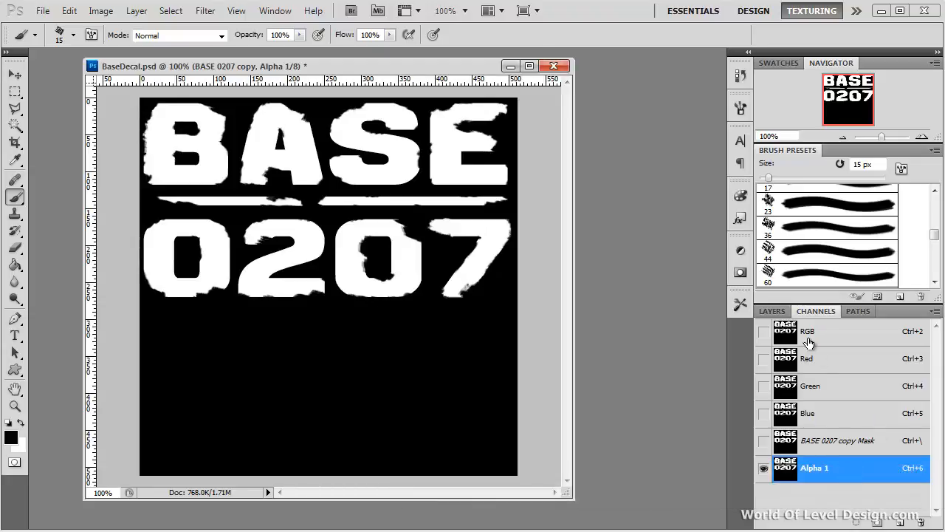
Return to the RGB image, hide the black Layer 2, and open File.
{"action": "left_click", "coordinate": [772, 311]}
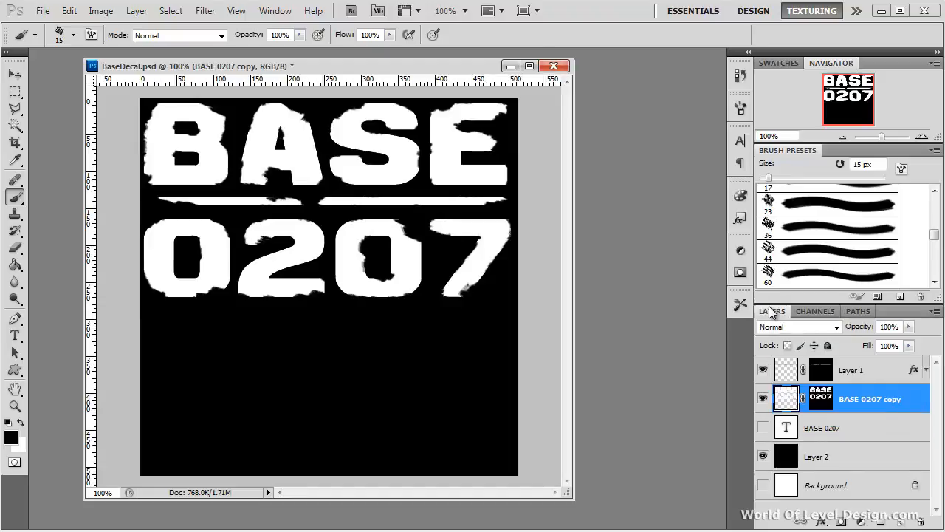
{"action": "left_click", "coordinate": [760, 456]}
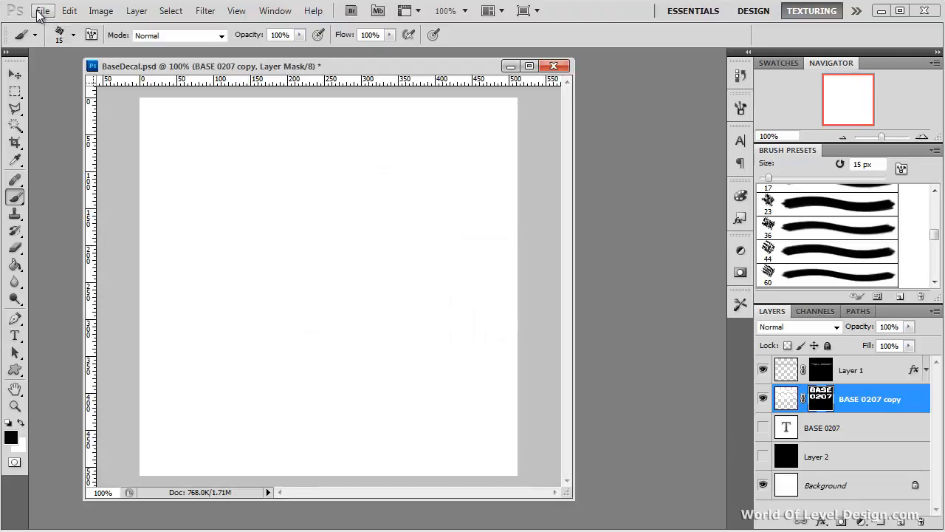
{"action": "left_click", "coordinate": [65, 11]}
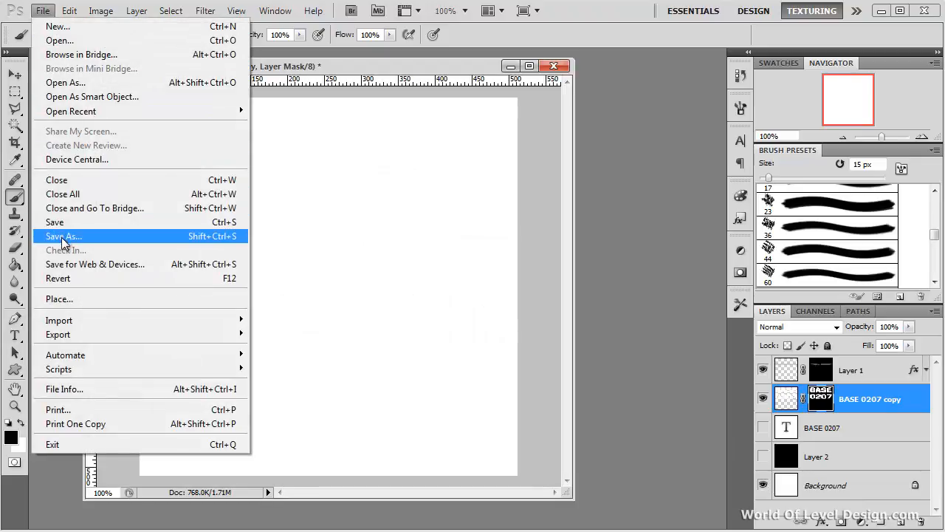
Save as BaseOldDecal.tga in Targa format with alpha channels.
{"action": "left_click", "coordinate": [63, 235]}
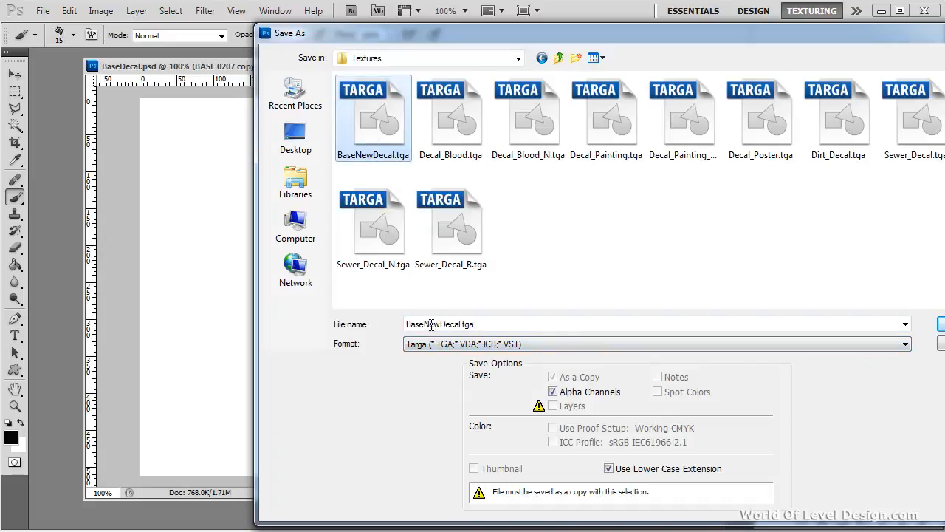
{"action": "double_click", "coordinate": [428, 324]}
{"action": "type", "text": "Old"}
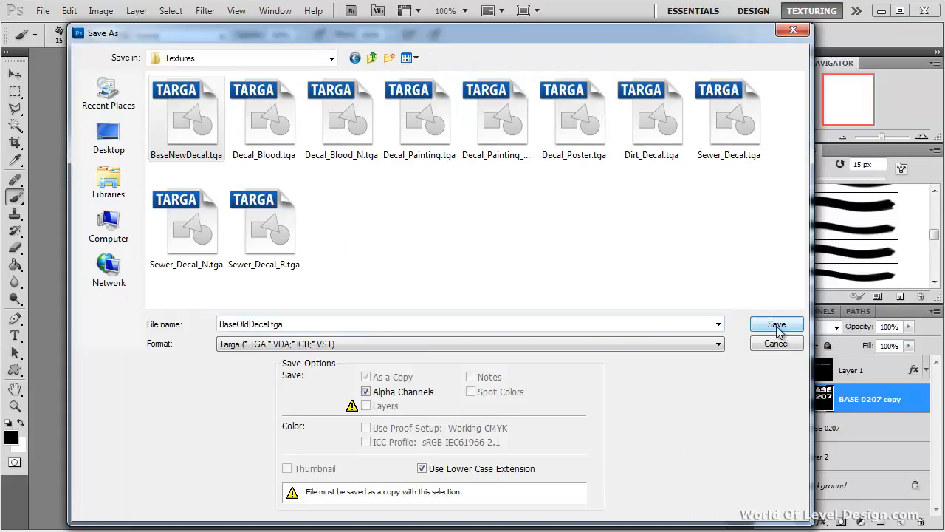
{"action": "left_click", "coordinate": [776, 324]}
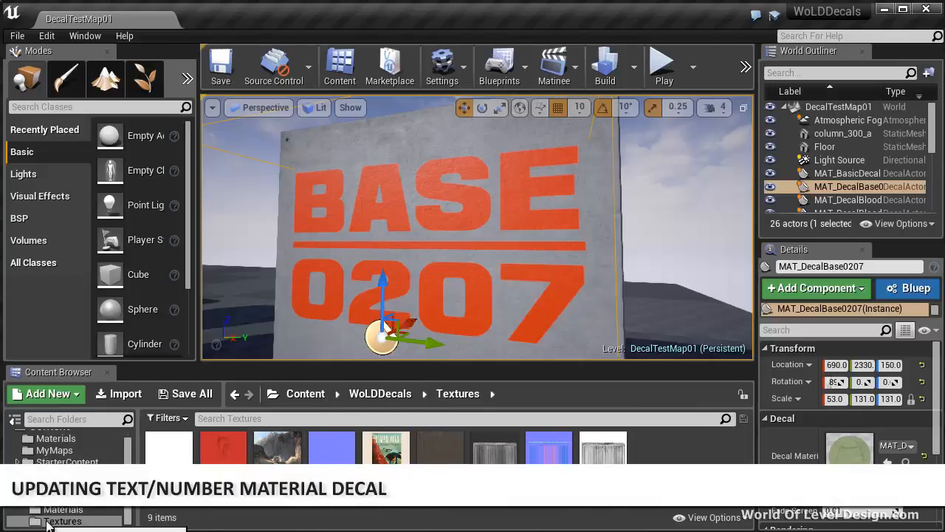
Import BaseOldDecal.tga into the WoLDDecals Textures folder, then browse to the Materials folder.
{"action": "left_click", "coordinate": [118, 394]}
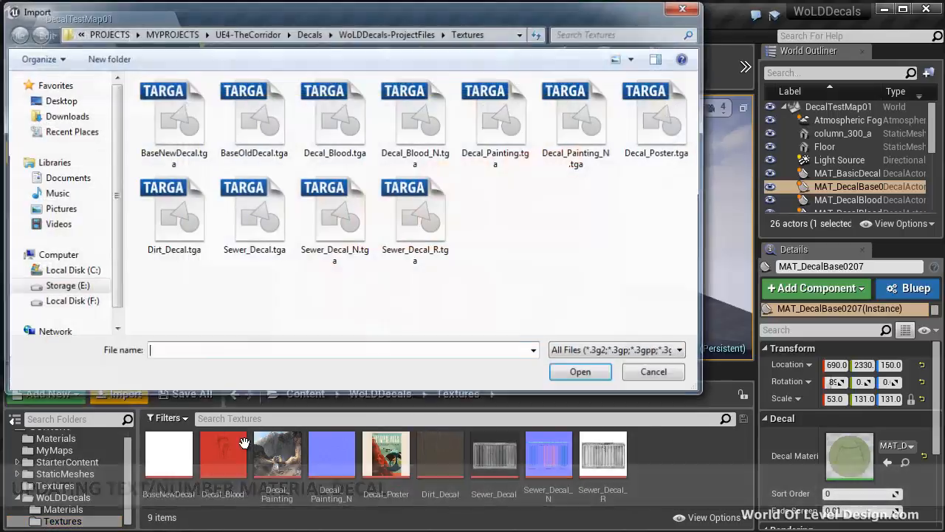
{"action": "left_click", "coordinate": [580, 371]}
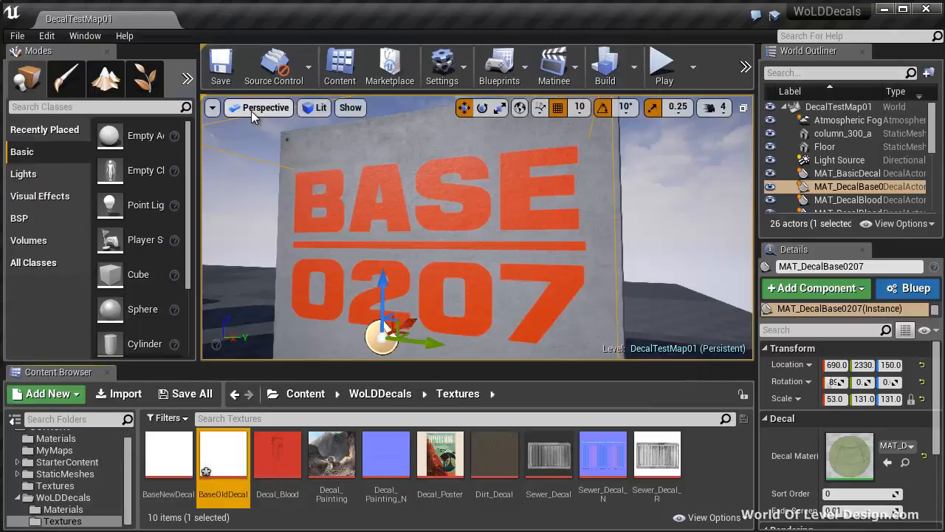
{"action": "mouse_move", "coordinate": [223, 455]}
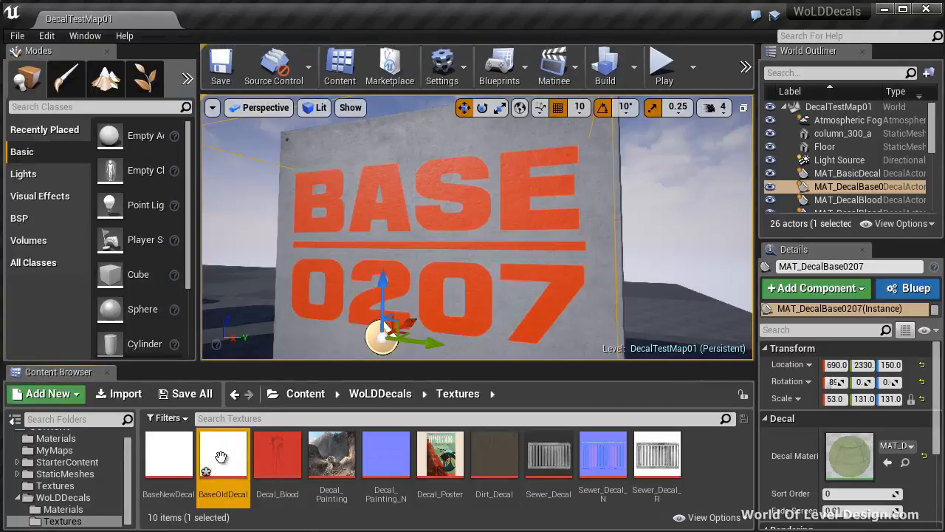
{"action": "mouse_move", "coordinate": [57, 510]}
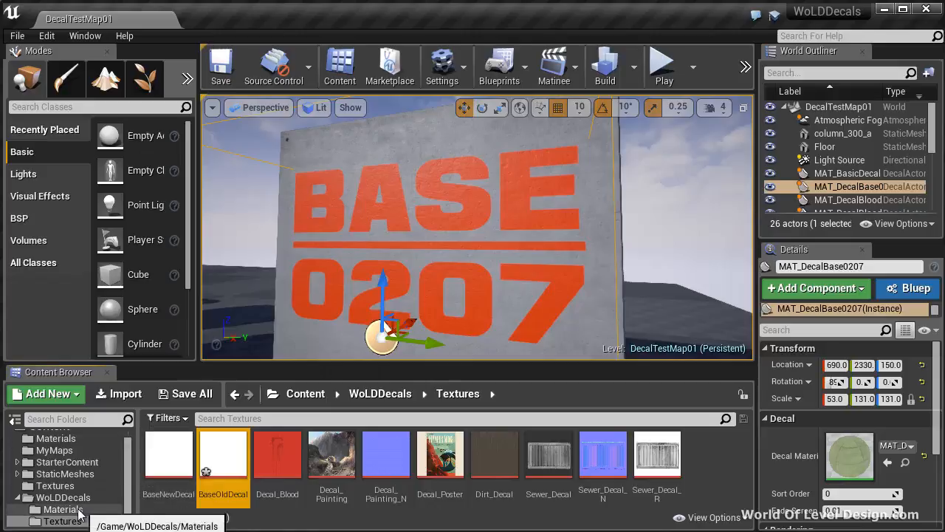
{"action": "left_click", "coordinate": [62, 509]}
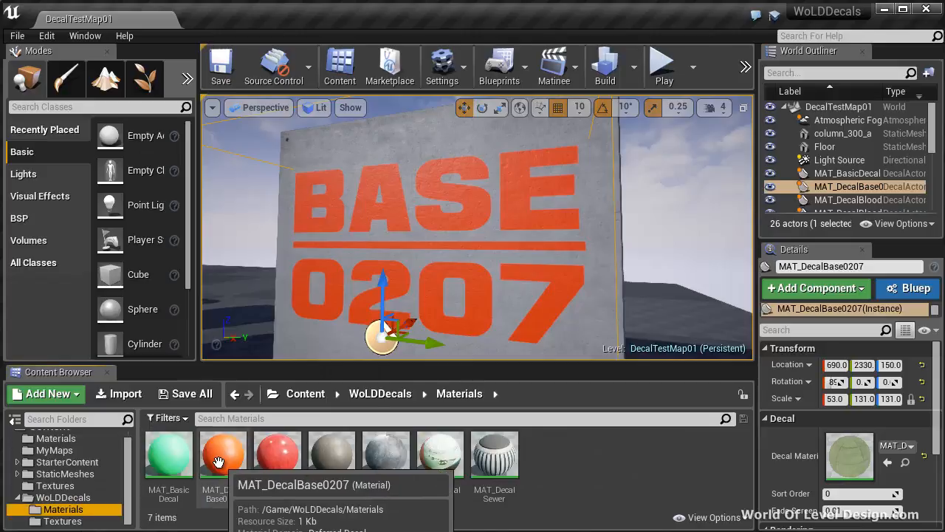
Set MAT_DecalBase0207's Texture Sample to BaseOldDecal and view the result in DecalTestMap01.
{"action": "double_click", "coordinate": [223, 454]}
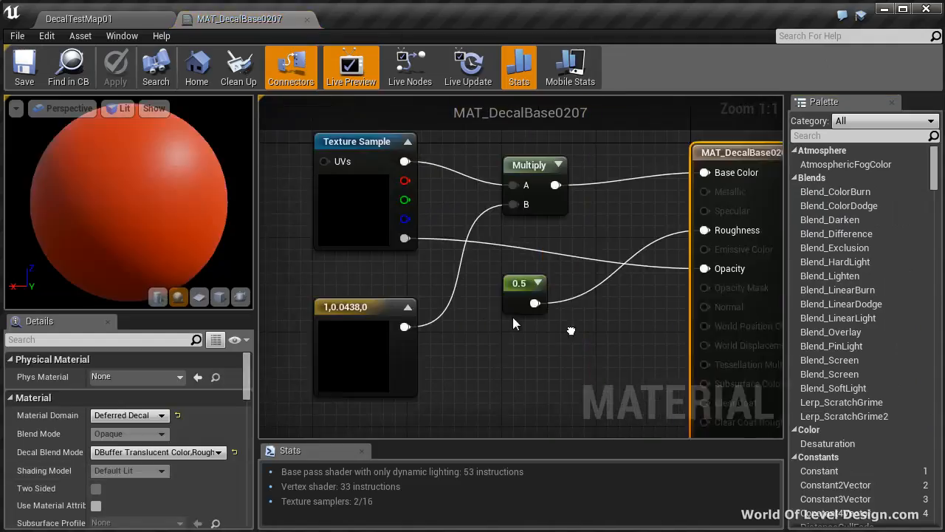
{"action": "left_click", "coordinate": [78, 10]}
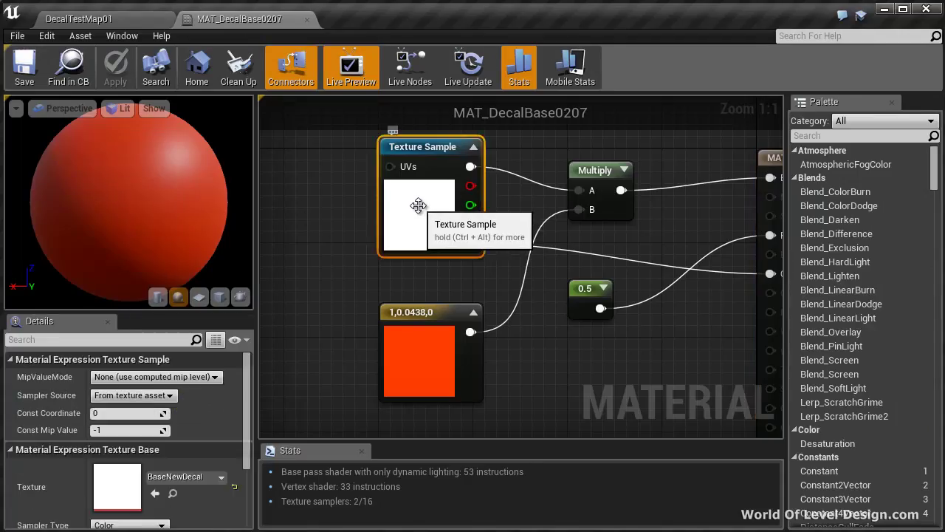
{"action": "scroll", "scroll_direction": "down", "scroll_amount": 3}
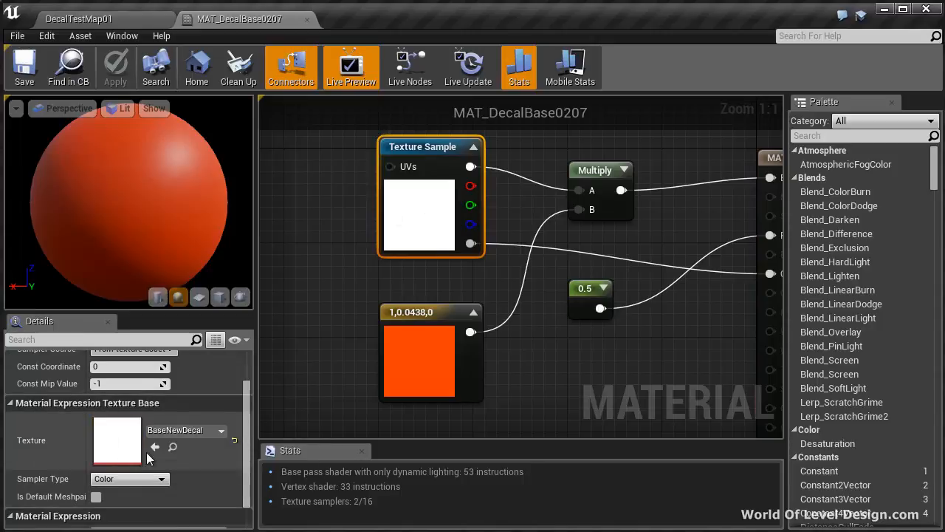
{"action": "mouse_move", "coordinate": [155, 446]}
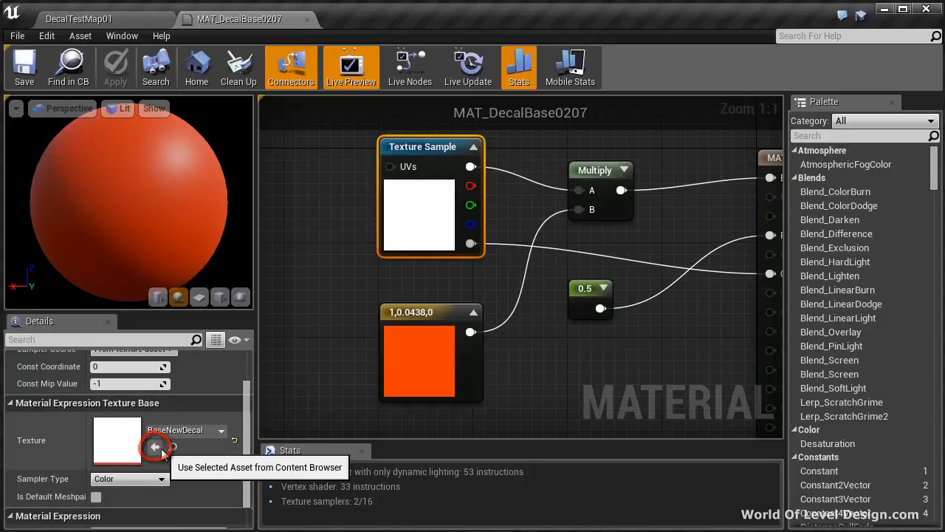
{"action": "left_click", "coordinate": [154, 447]}
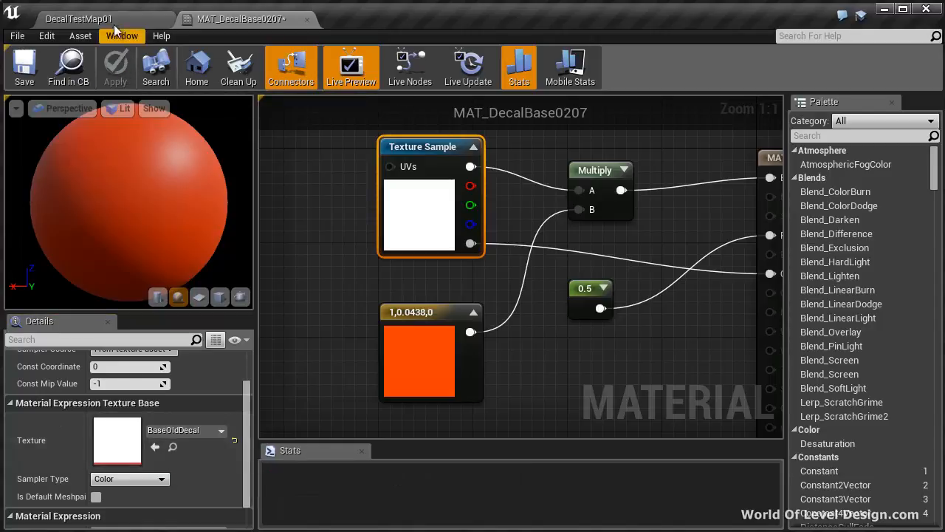
{"action": "left_click", "coordinate": [78, 19]}
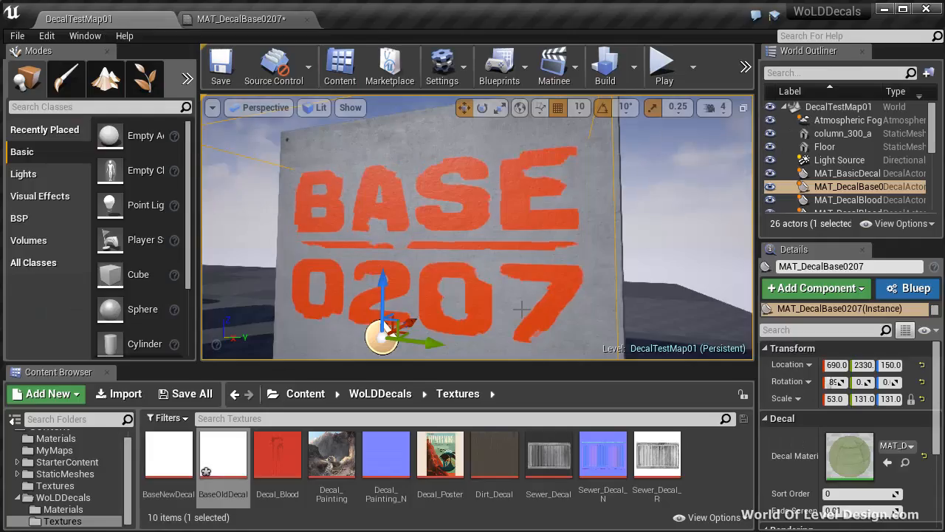